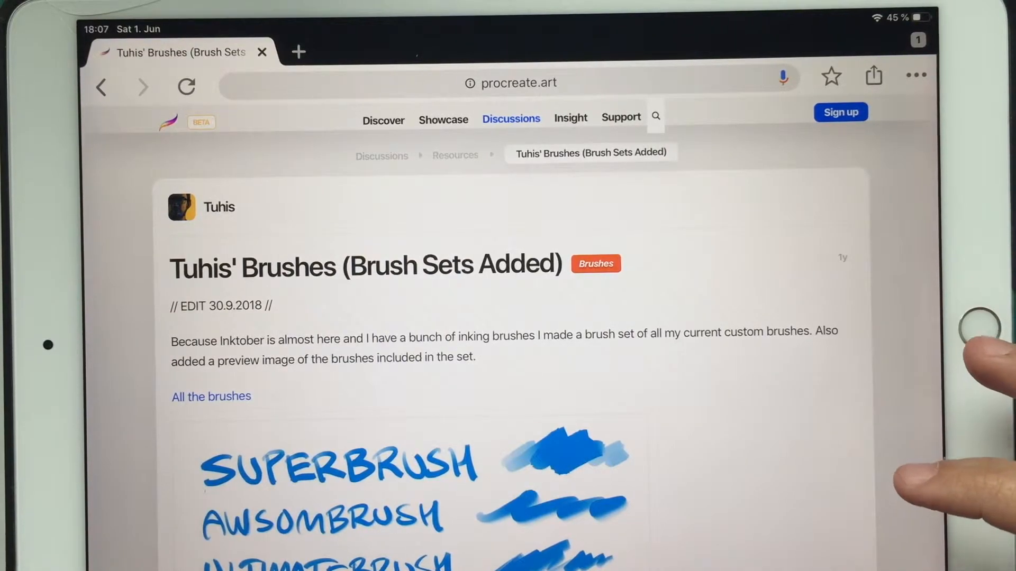
Step: Scroll down the Tuhis' Brushes post to reach the Ultimatebrush.brush Dropbox link
scroll("down", 3)
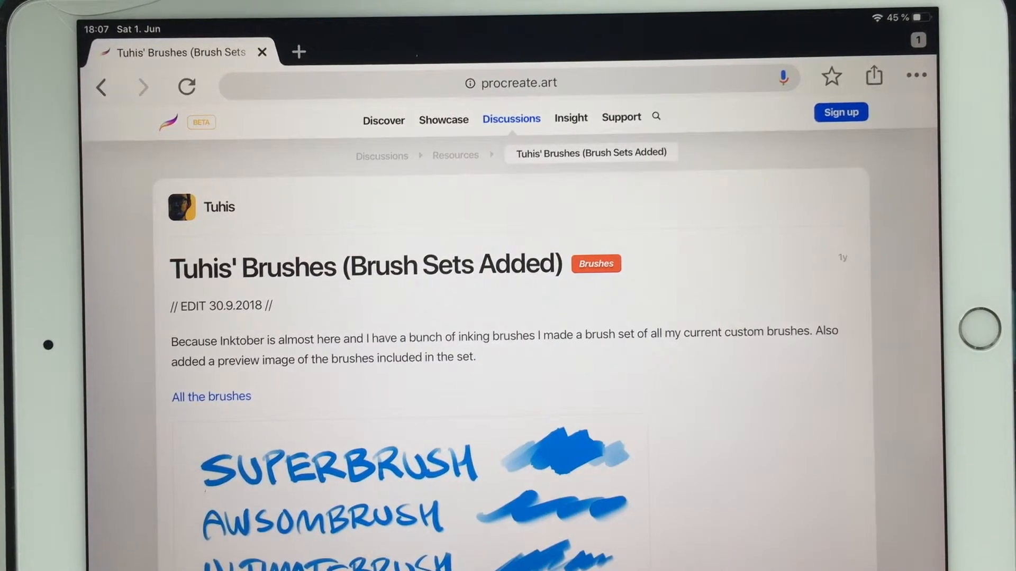
scroll("down", 3)
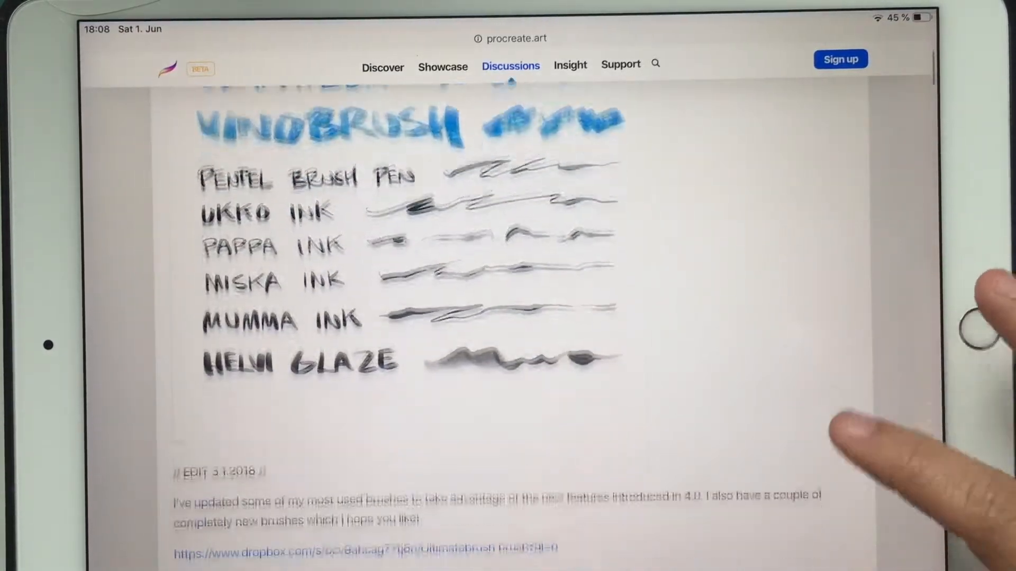
scroll("down", 3)
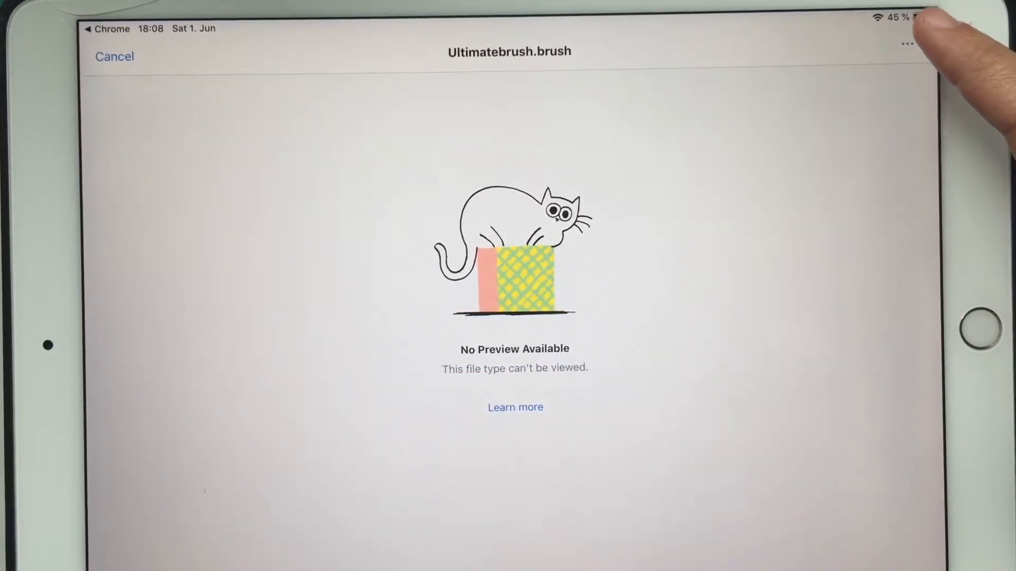
Step: Save Ultimatebrush.brush to my own Dropbox inside a newly created folder named Test
left_click(906, 44)
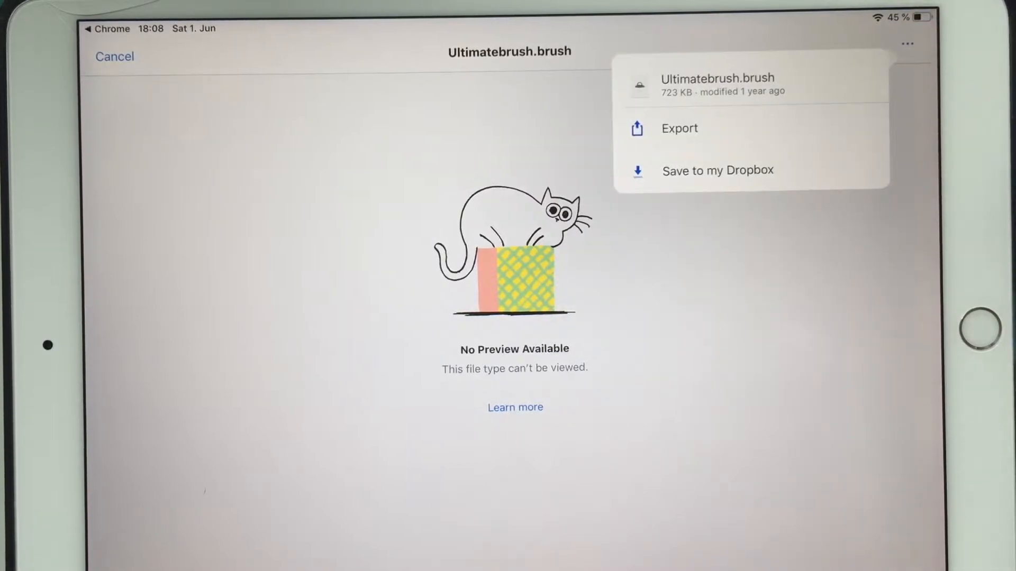
left_click(717, 171)
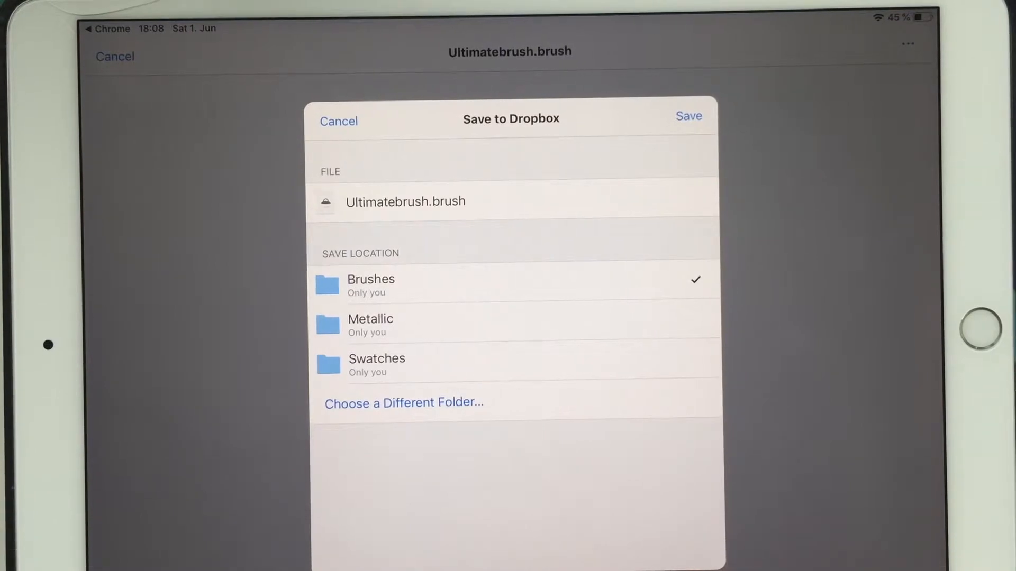
left_click(404, 402)
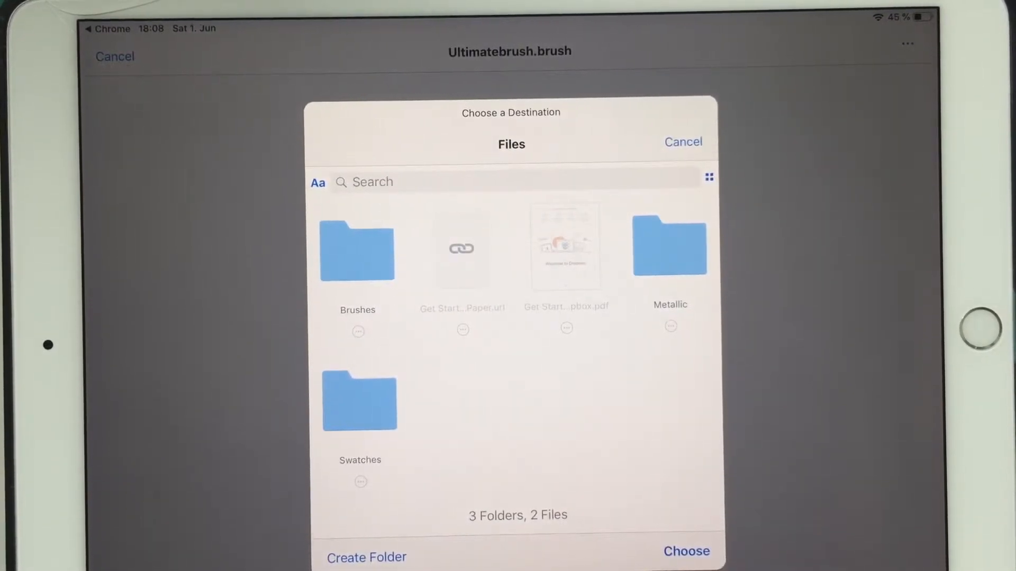
left_click(366, 557)
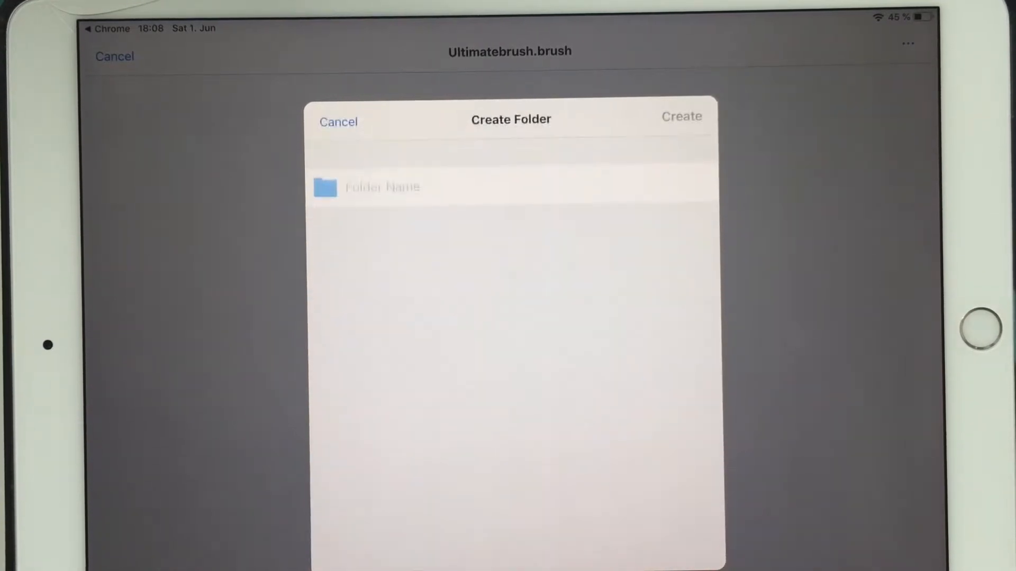
type("Test")
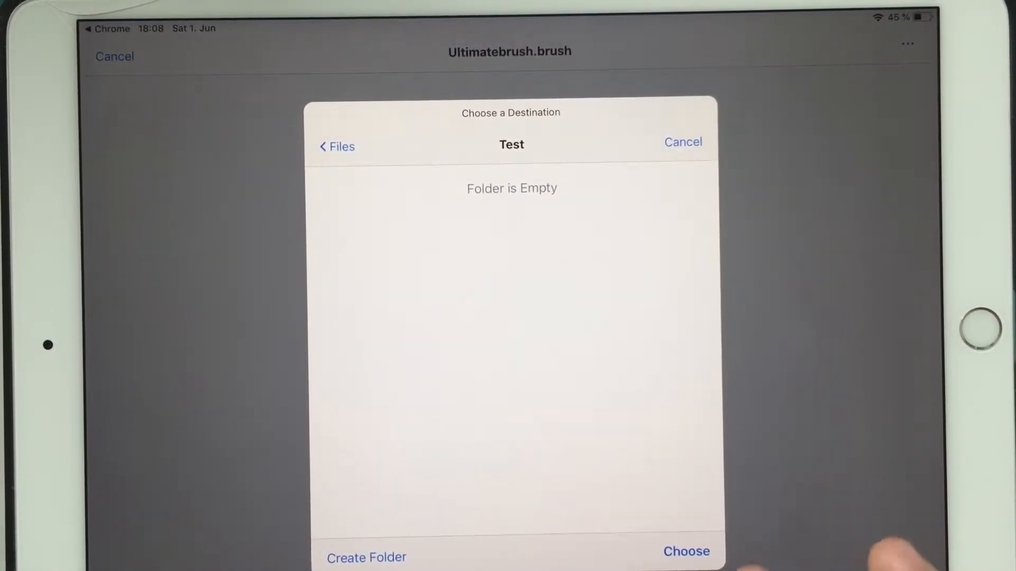
left_click(685, 551)
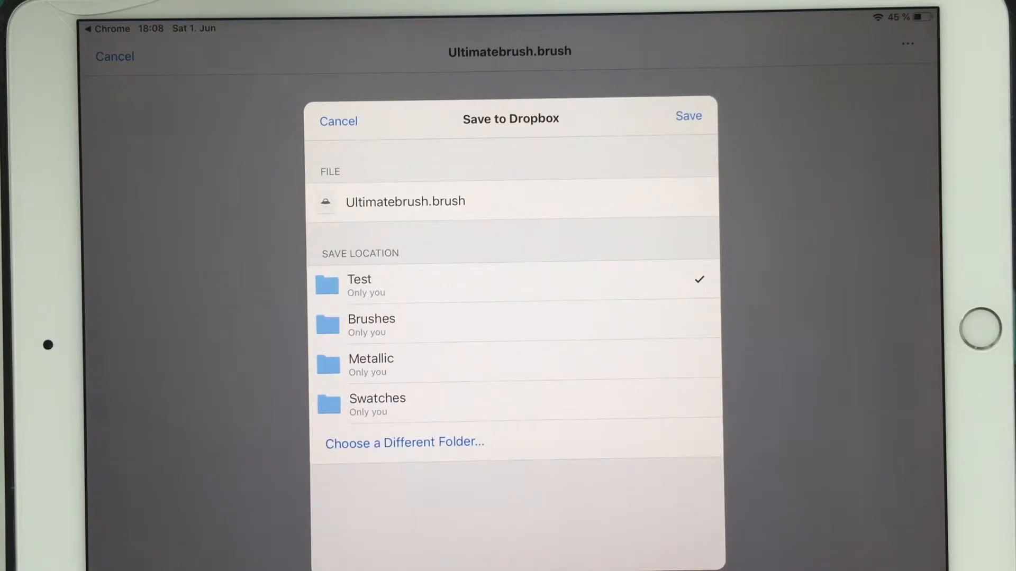
left_click(688, 116)
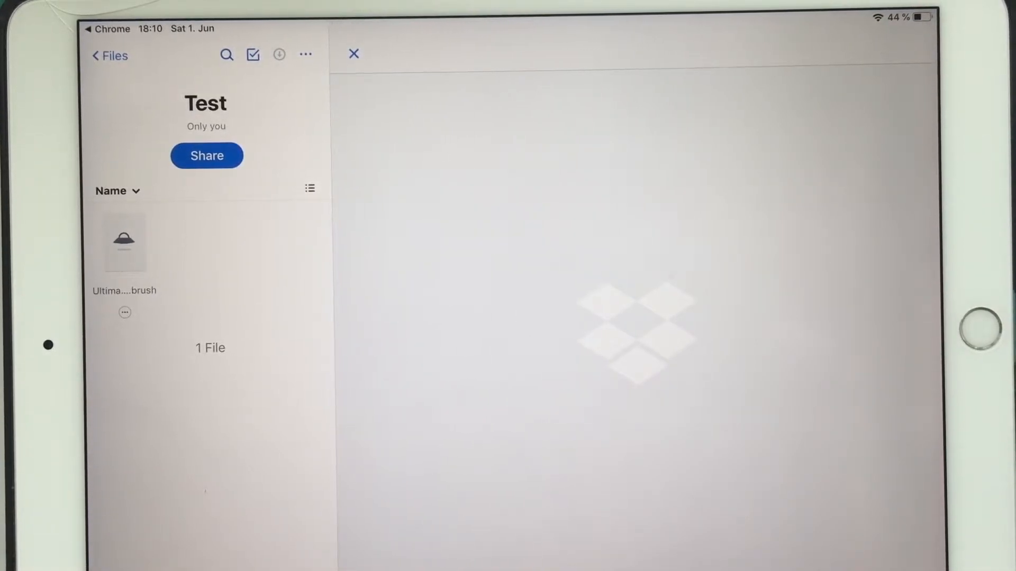
Step: From the Test folder, copy Ultimatebrush.brush over to Procreate via the share sheet
left_click(123, 242)
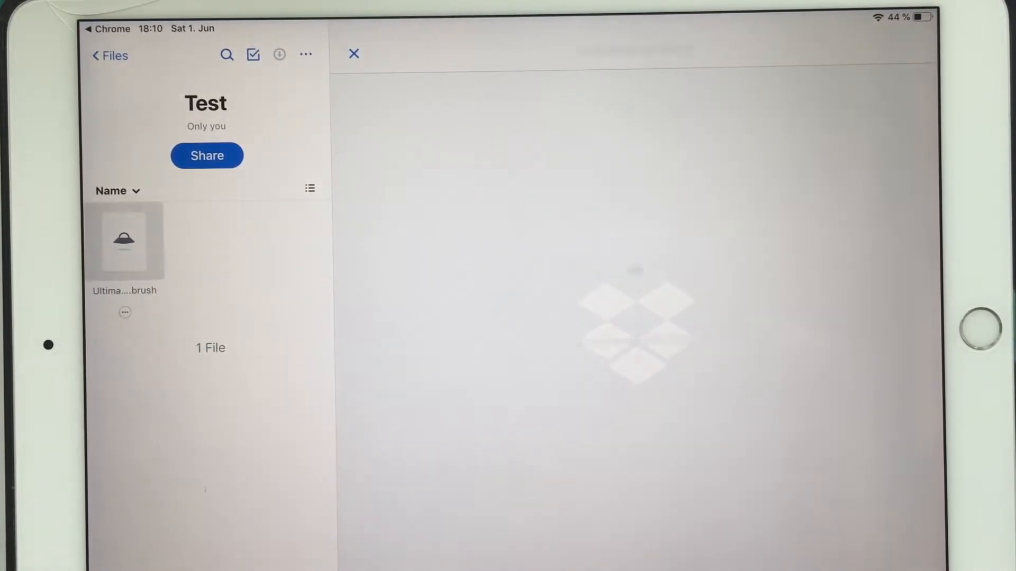
left_click(124, 241)
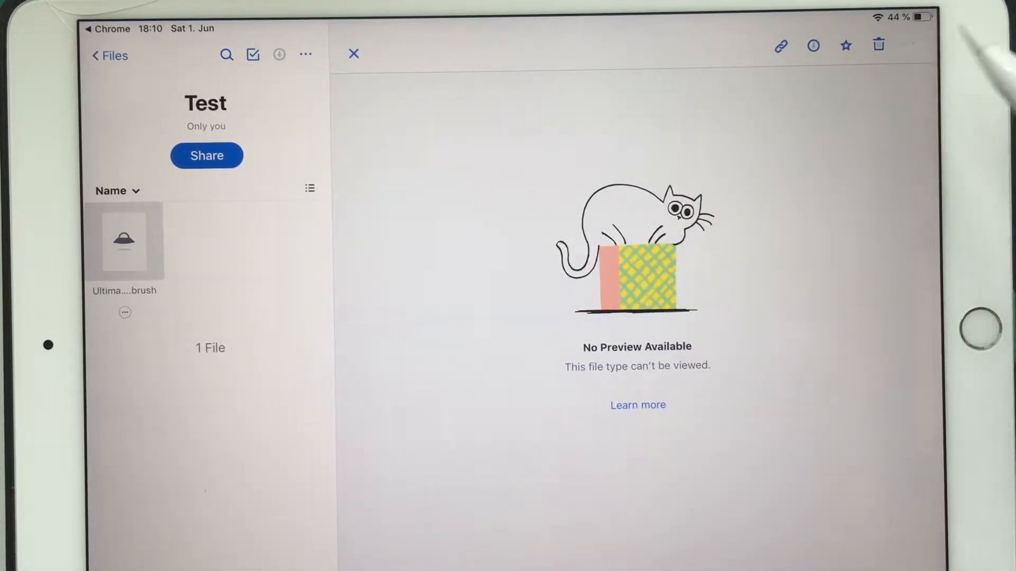
left_click(907, 44)
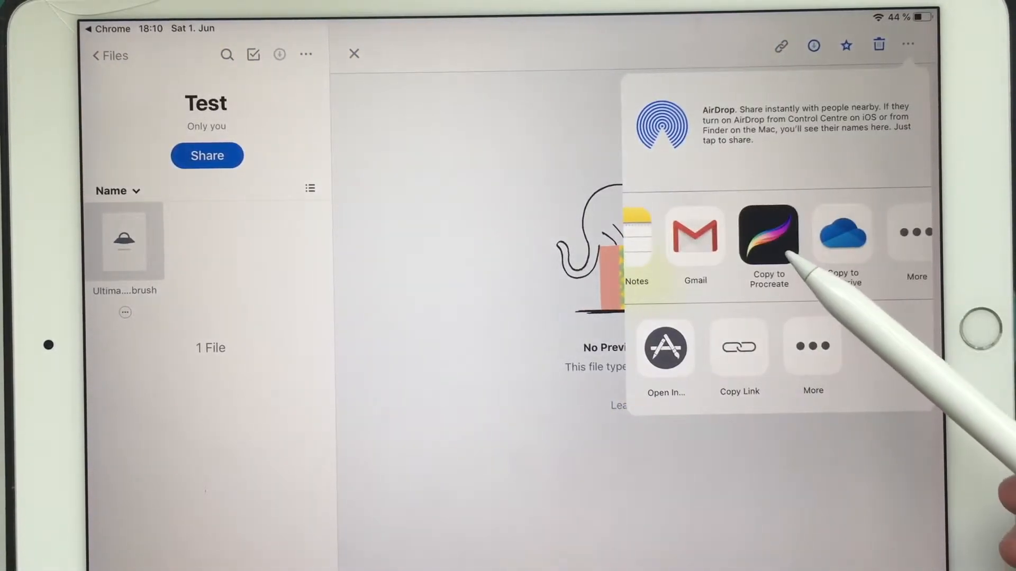
left_click(843, 236)
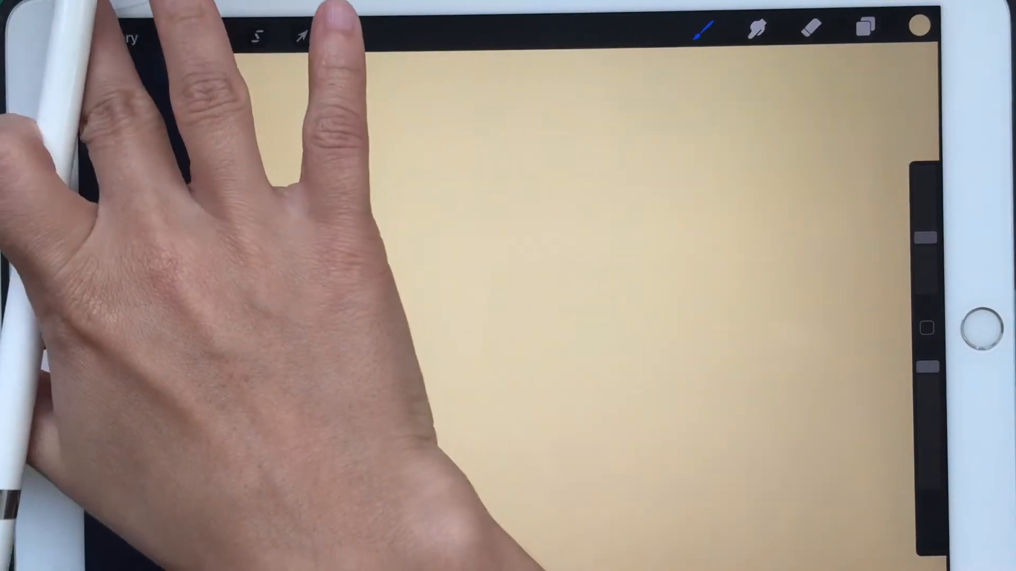
Step: Dismiss the brush import notice in Procreate and head back to the browser
left_click(123, 37)
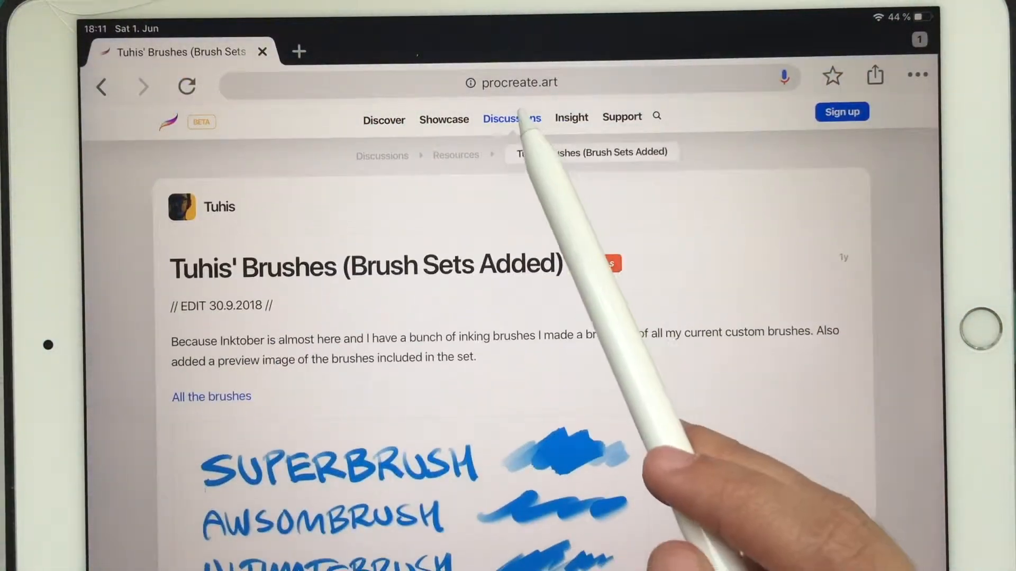
Step: From the Resources list, reach the Pantone Swatches post and its Pantone Neon 01 download links
left_click(511, 118)
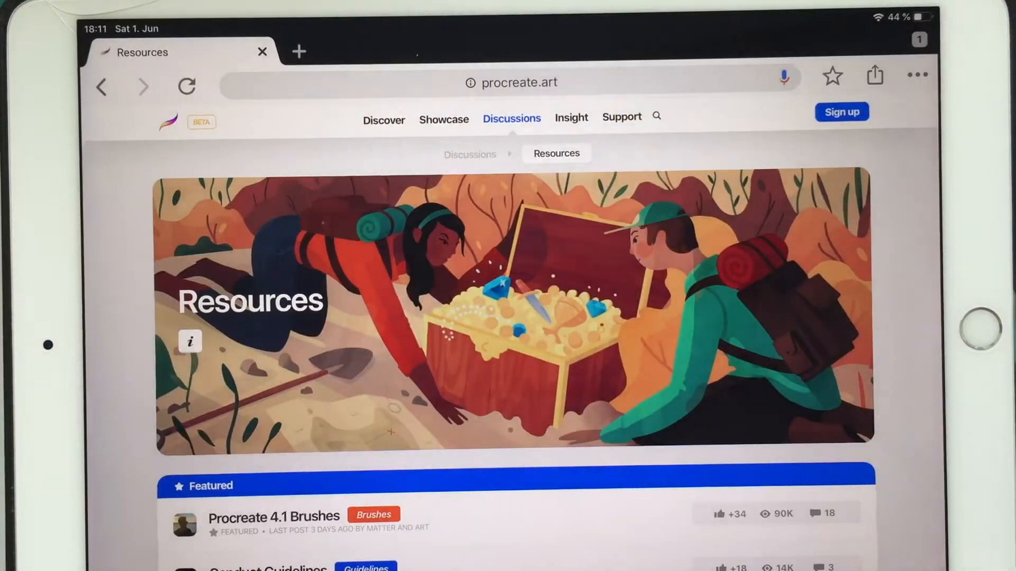
scroll("down", 3)
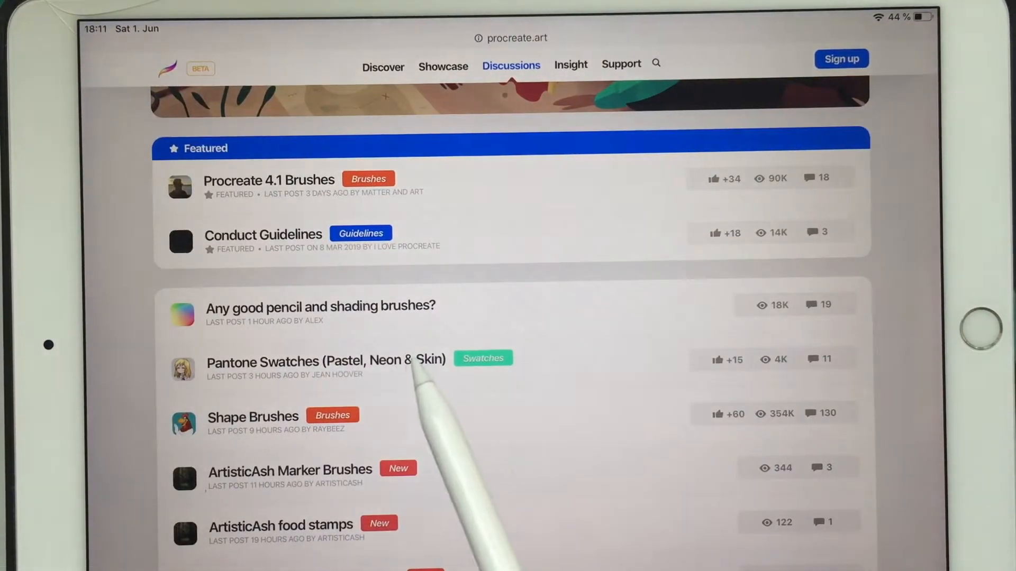
left_click(325, 361)
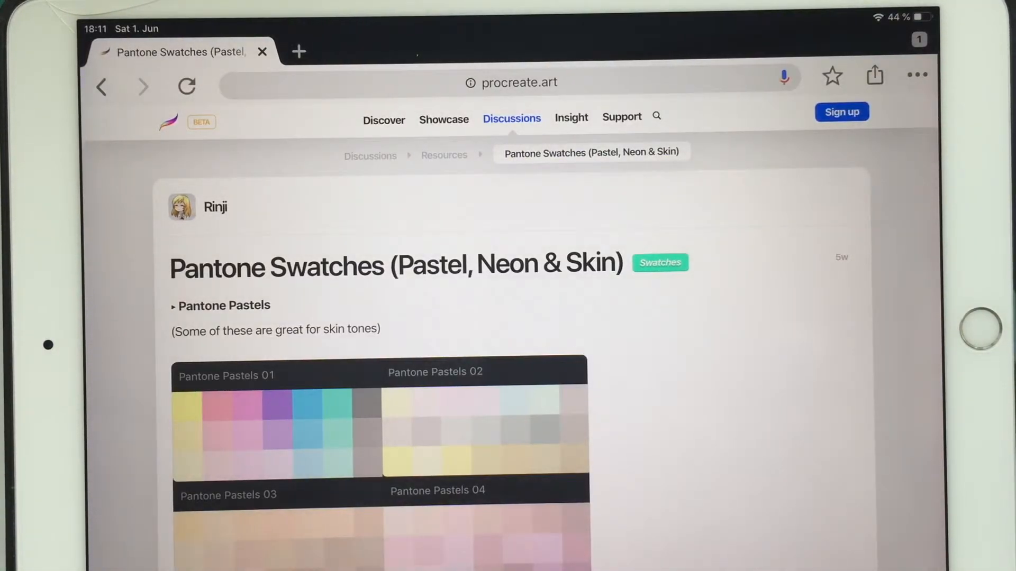
scroll("down", 3)
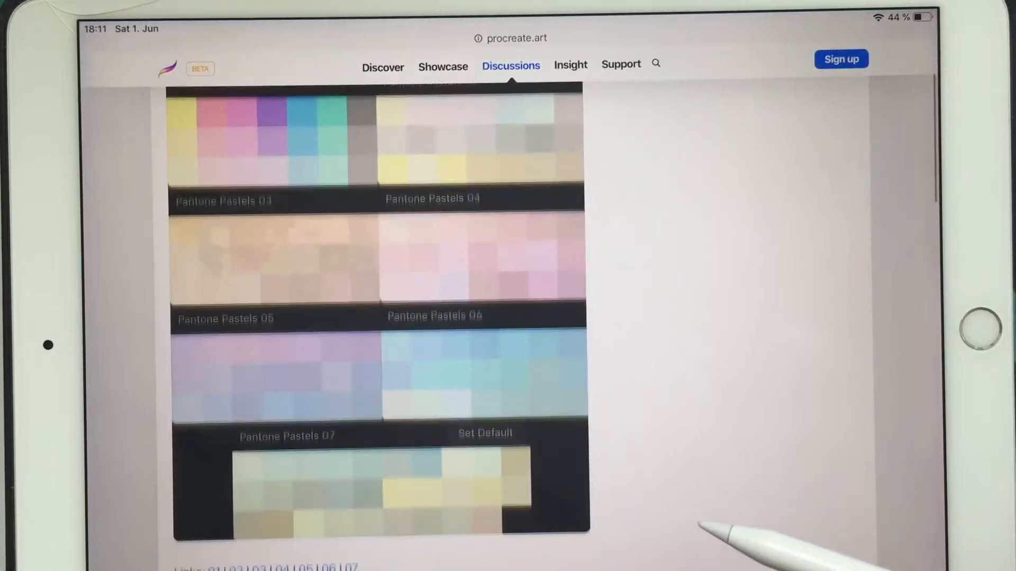
scroll("down", 3)
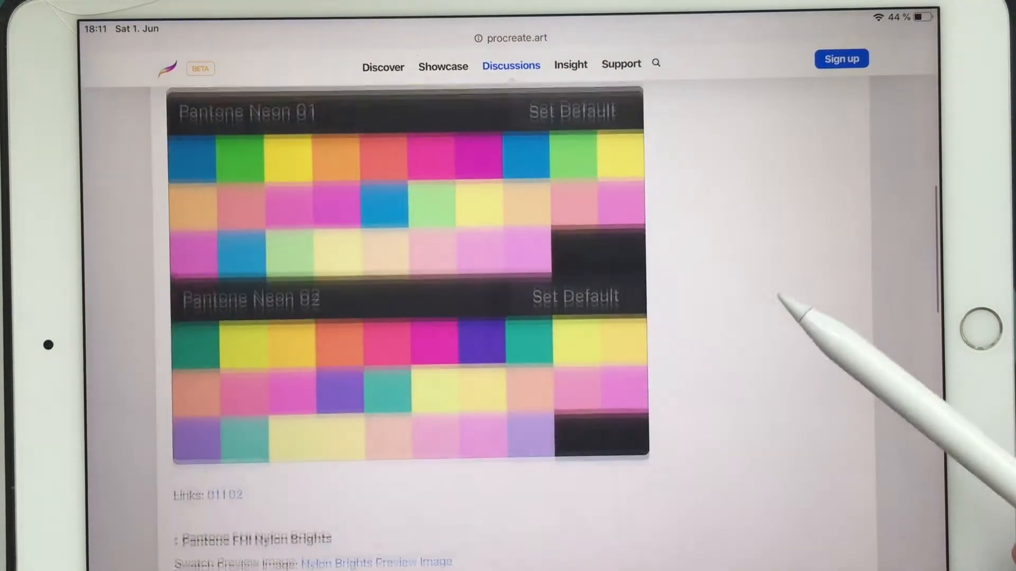
scroll("down", 3)
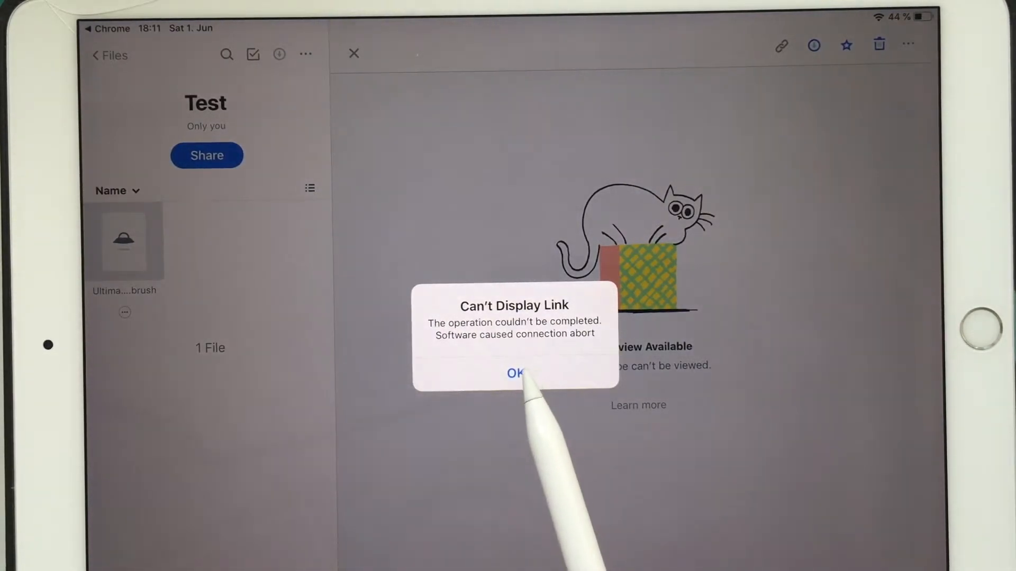
Step: Dismiss the Can't Display Link alert and switch back to the palette page in Chrome
left_click(515, 373)
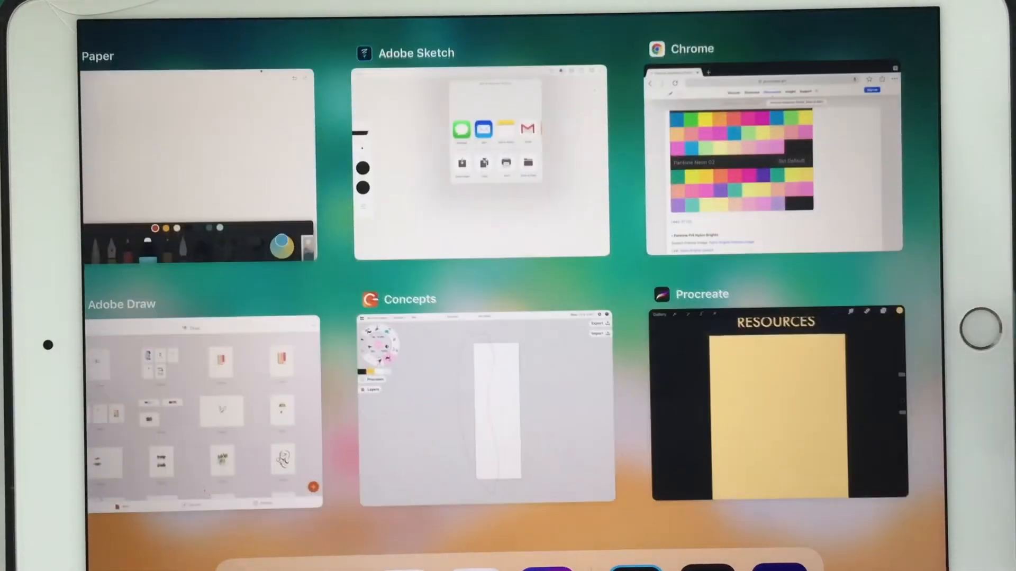
left_click(775, 159)
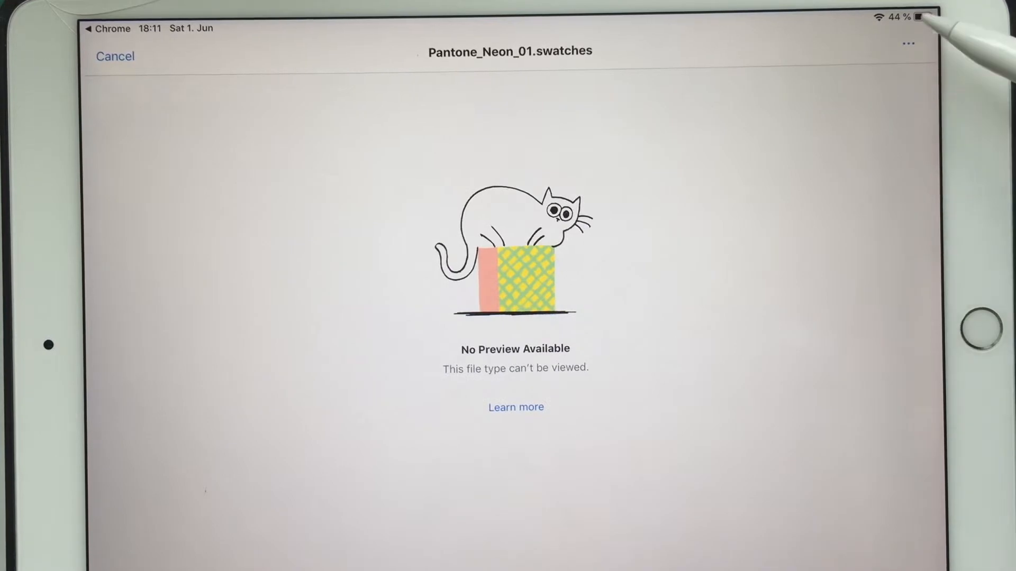
Step: Save Pantone_Neon_01.swatches into the Test folder of my own Dropbox
left_click(907, 43)
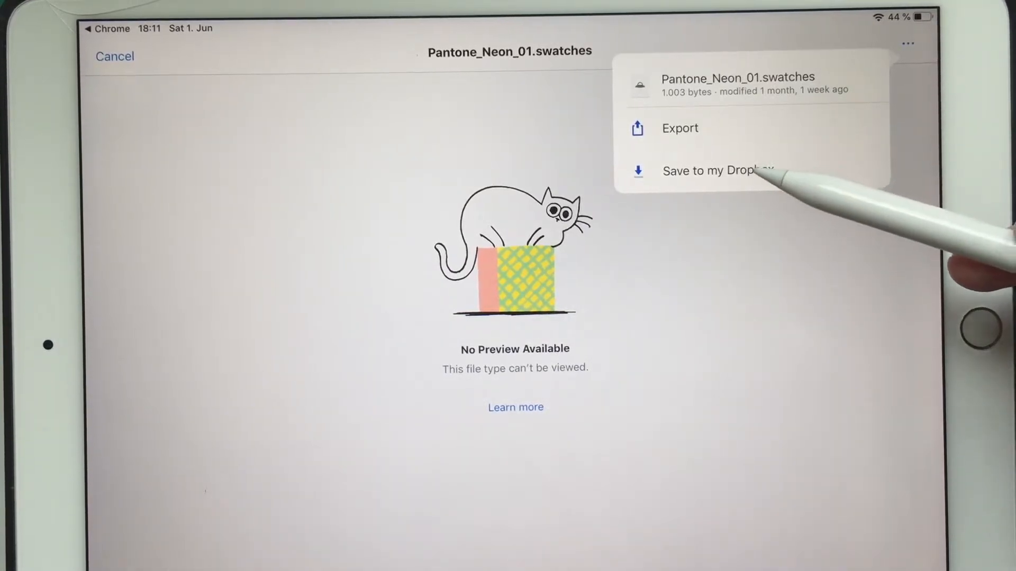
left_click(724, 172)
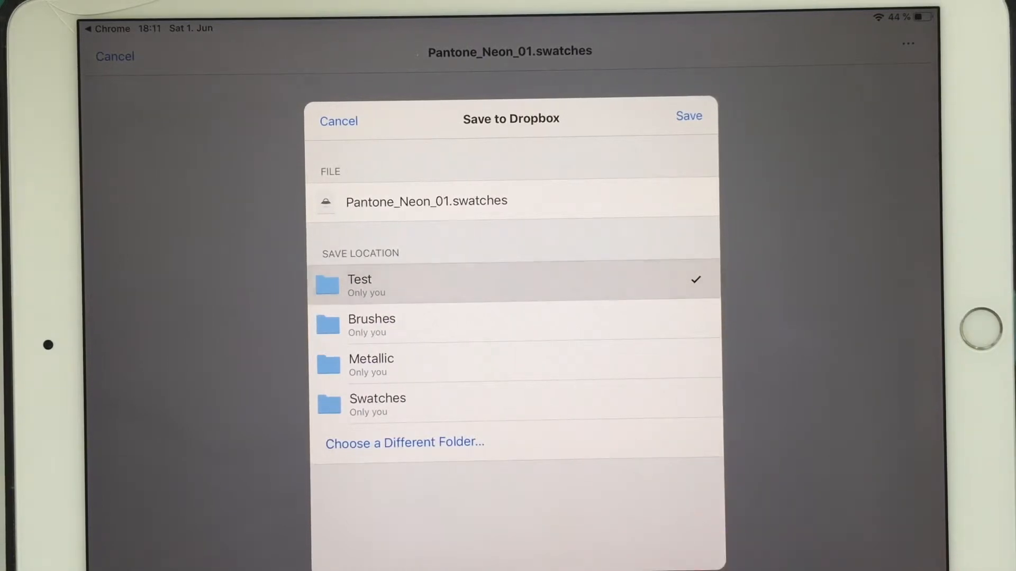
left_click(689, 116)
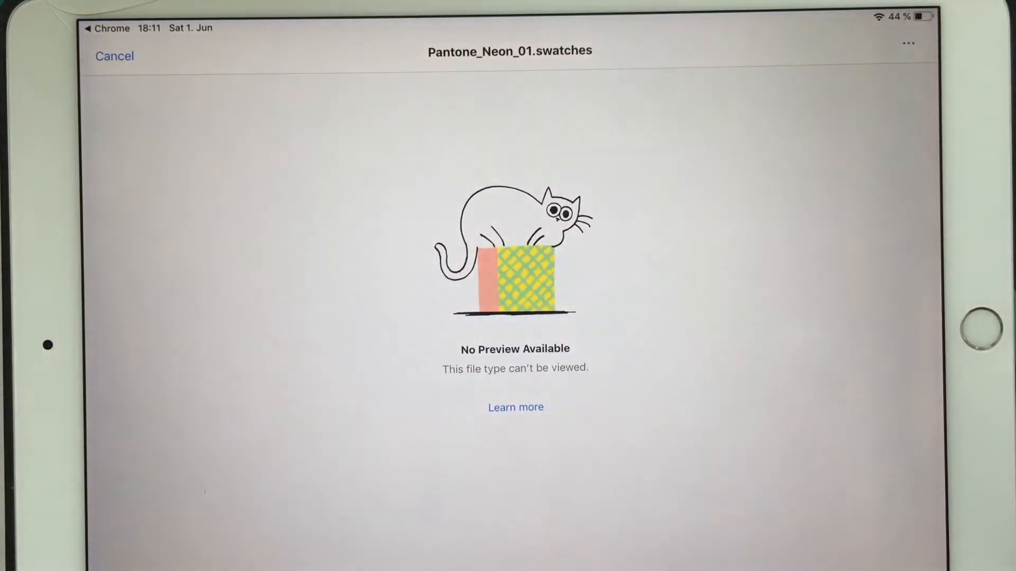
Step: Export the saved swatches file from the Test folder to another app
left_click(114, 56)
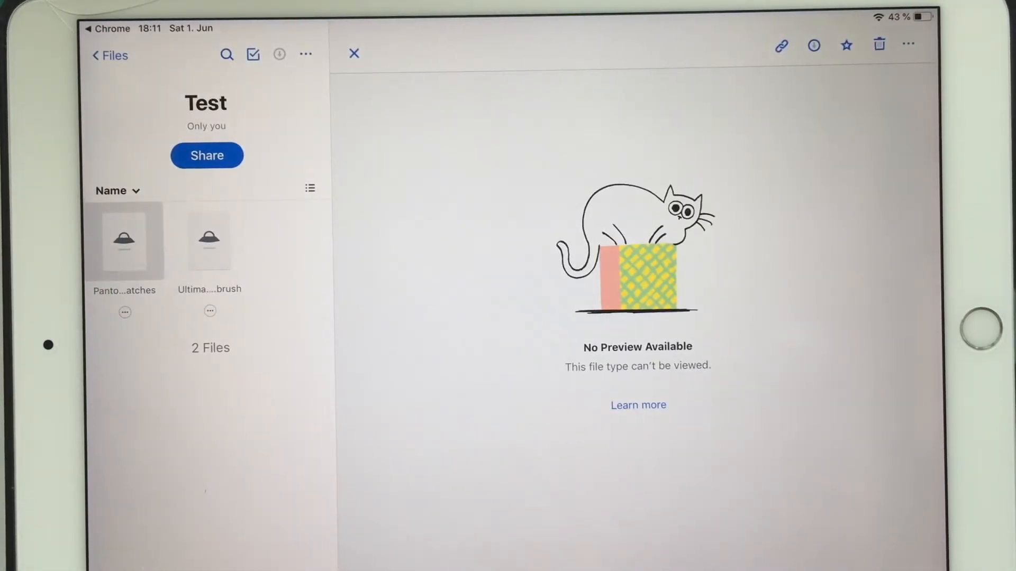
left_click(908, 44)
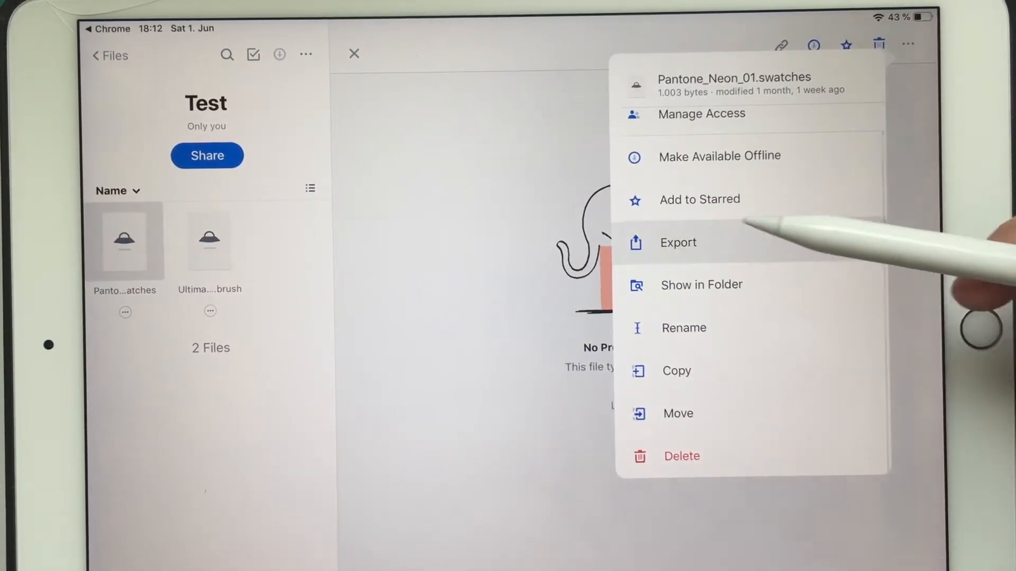
left_click(678, 242)
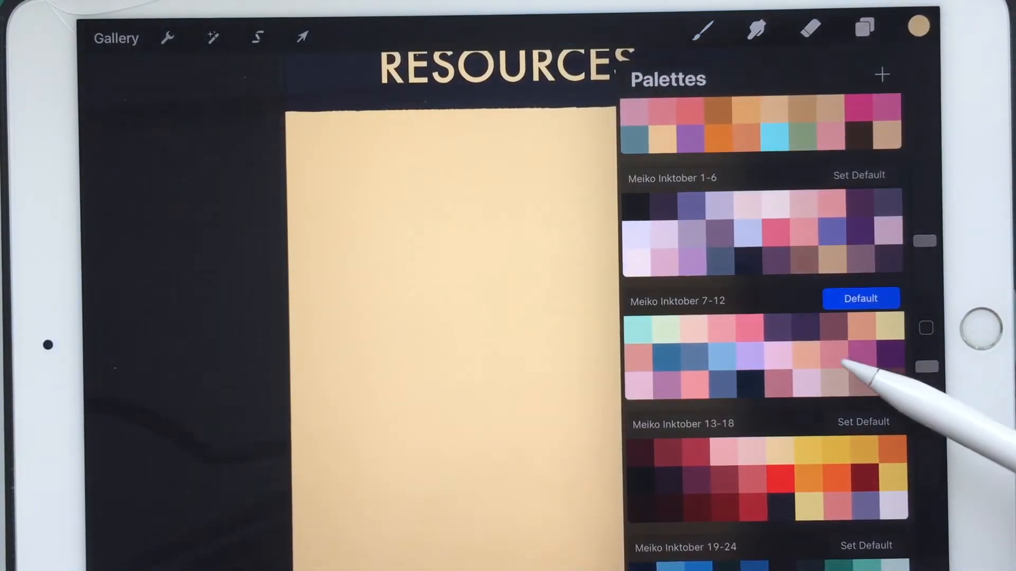
Step: Set Pantone Neon 01 as the default palette and view it with the colour values
scroll("down", 3)
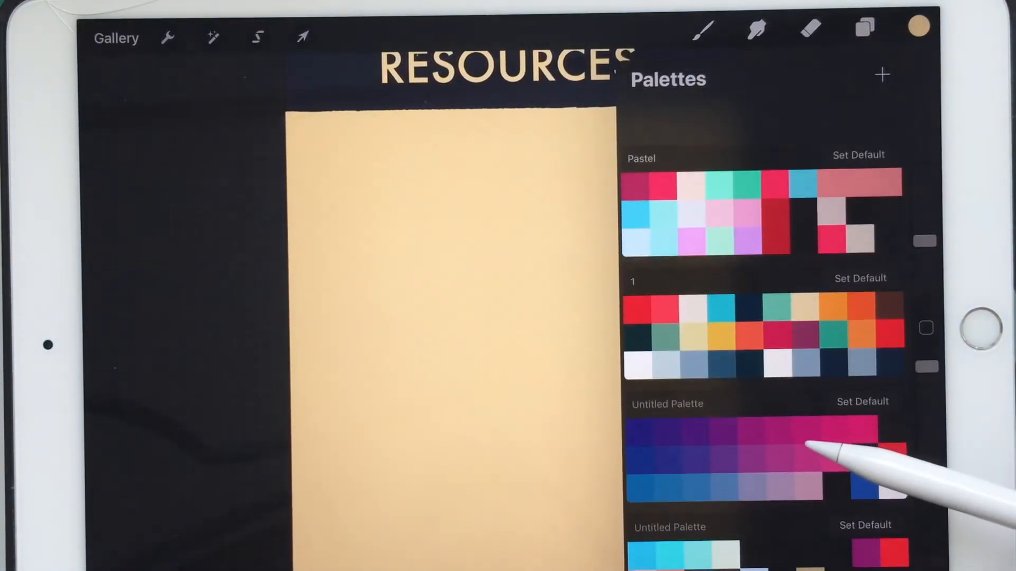
scroll("down", 3)
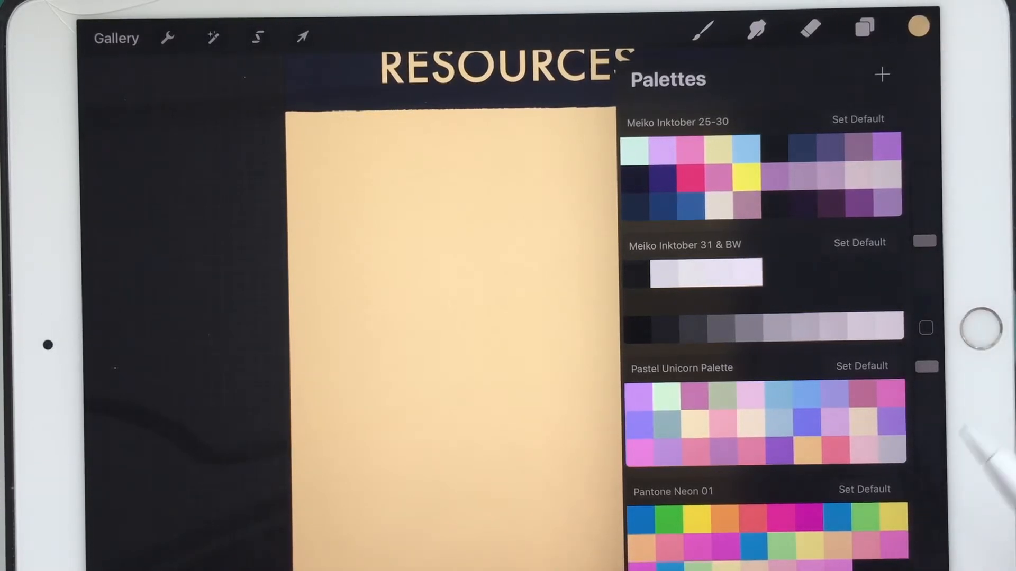
left_click(864, 489)
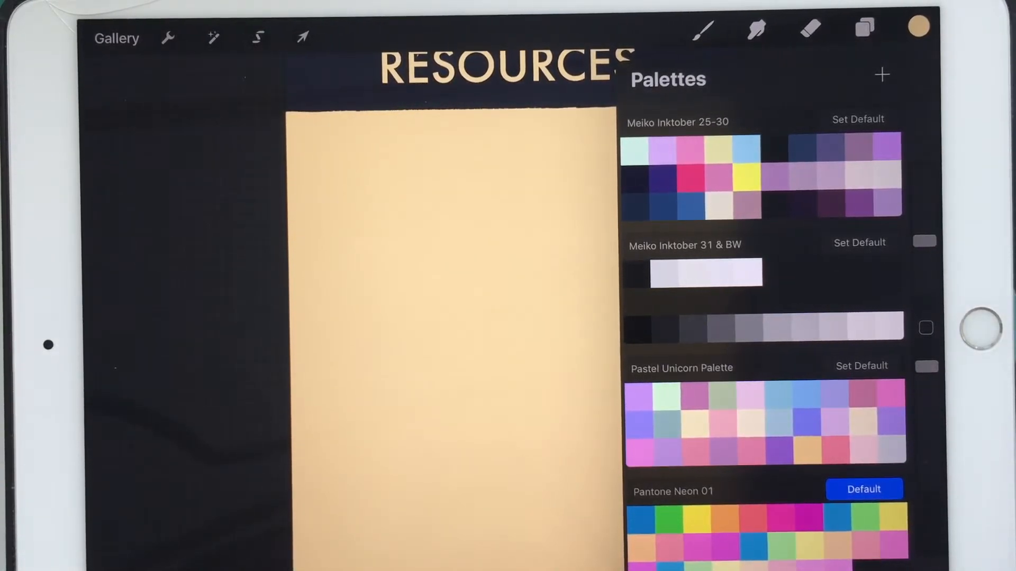
left_click(801, 506)
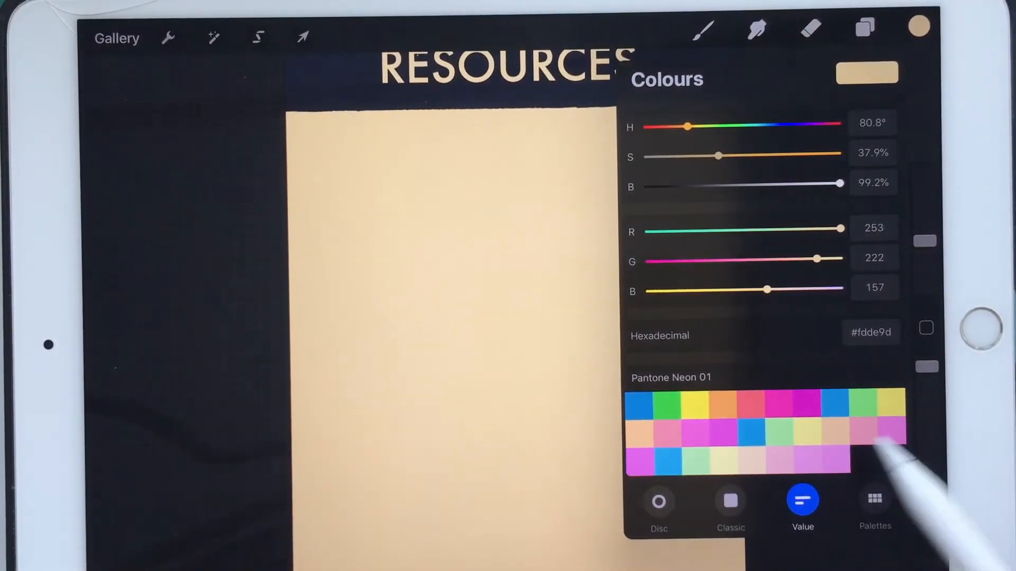
Step: Return to the full palette list and scroll through the Meiko Inktober palettes
left_click(875, 506)
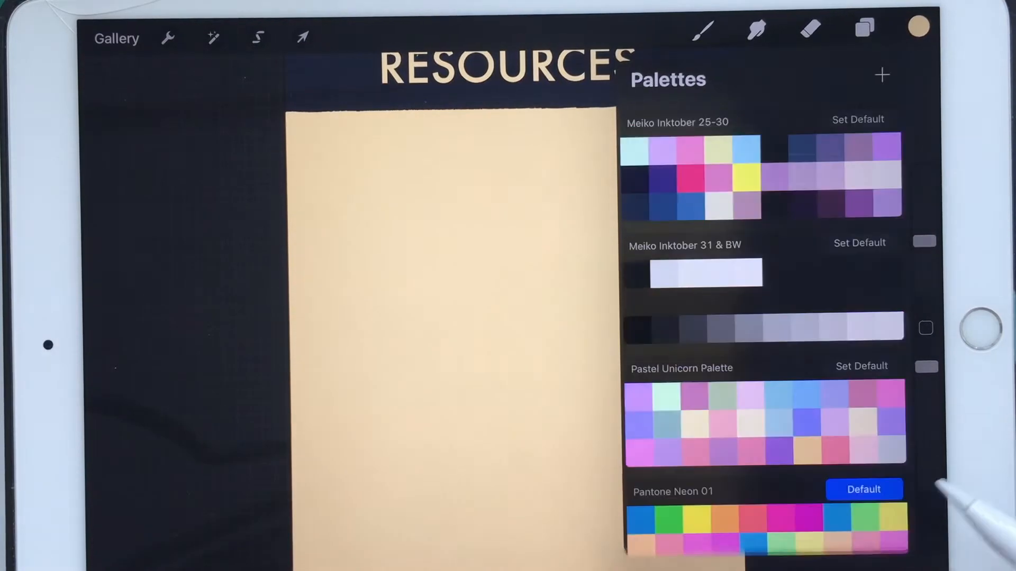
scroll("down", 3)
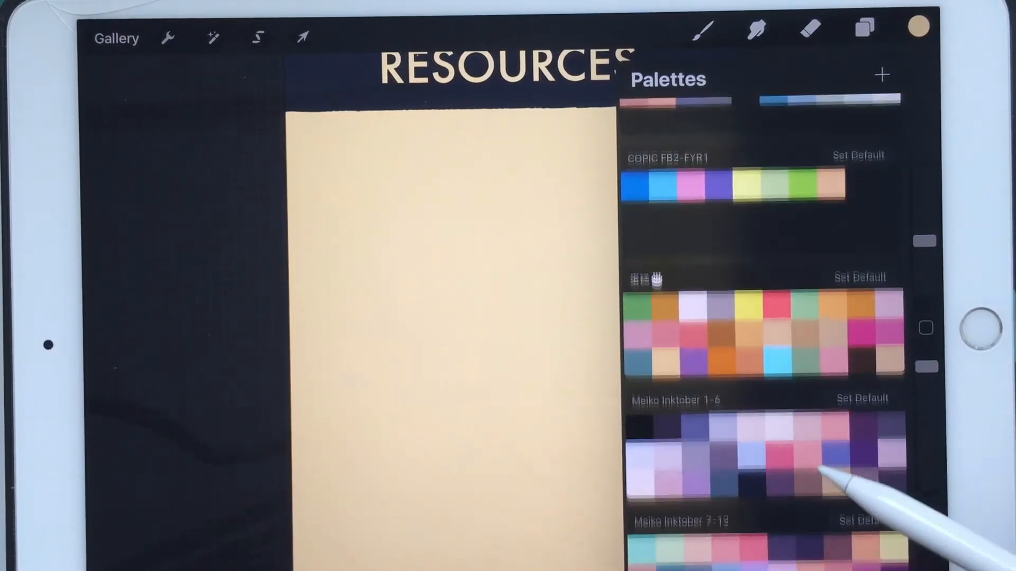
scroll("down", 3)
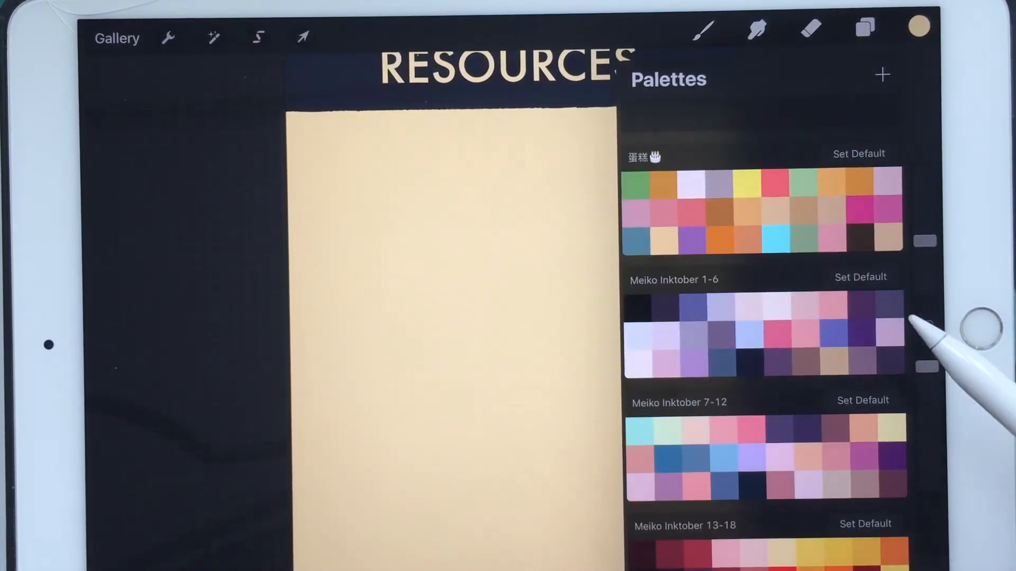
scroll("down", 3)
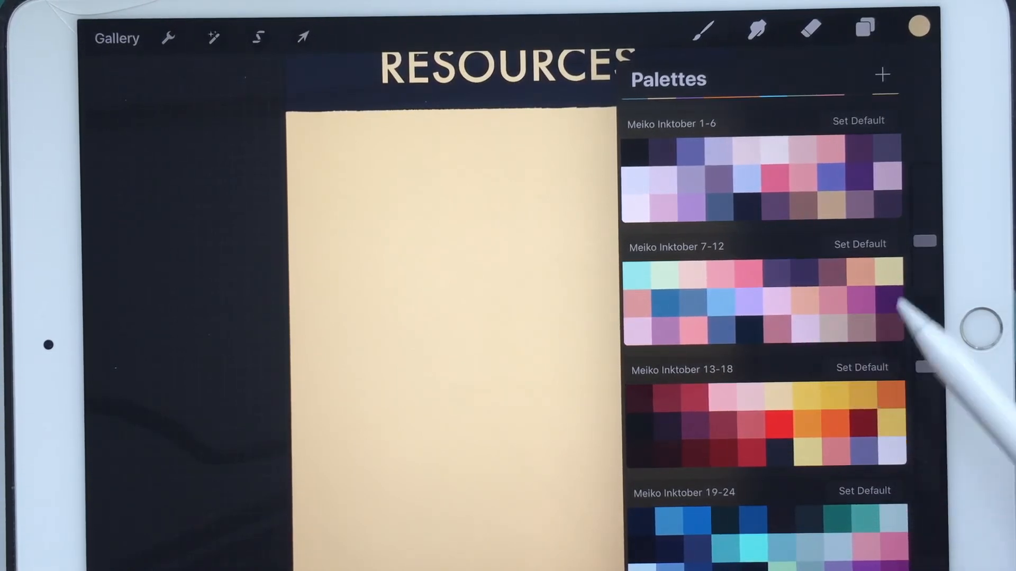
scroll("down", 3)
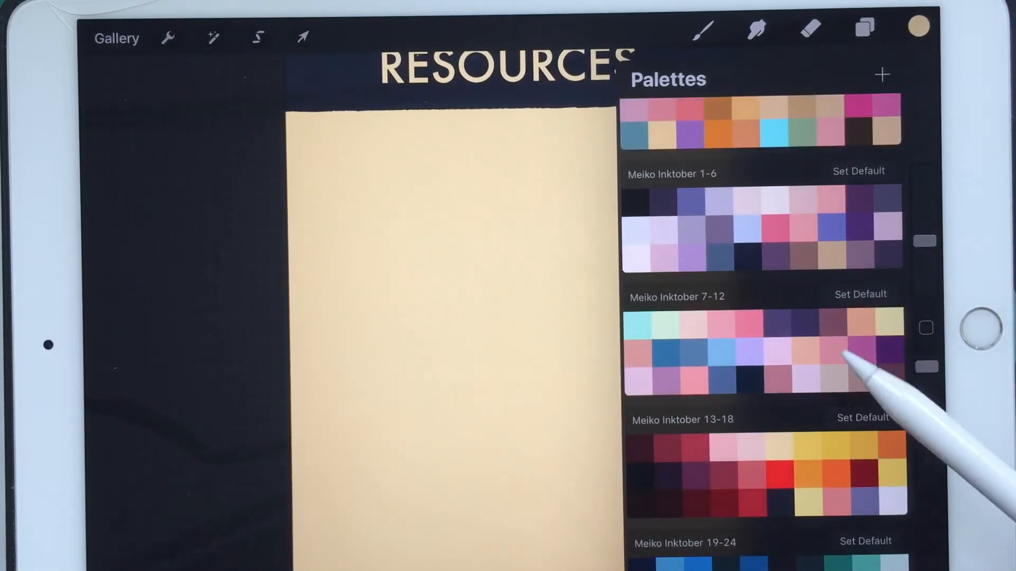